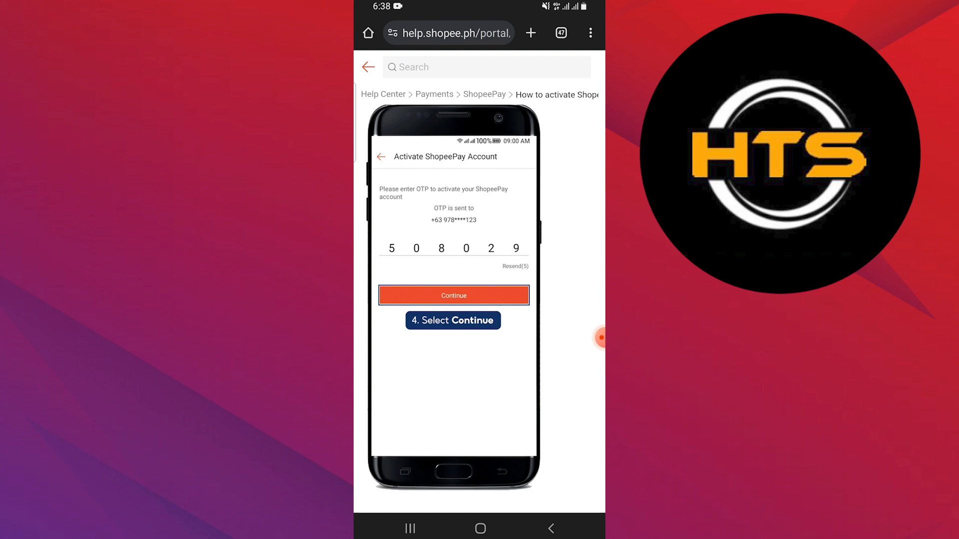
Advance the ShopeePay activation illustrations past Continue and Personal Information to the biometrics option screen.
{"action": "left_click", "coordinate": [454, 296]}
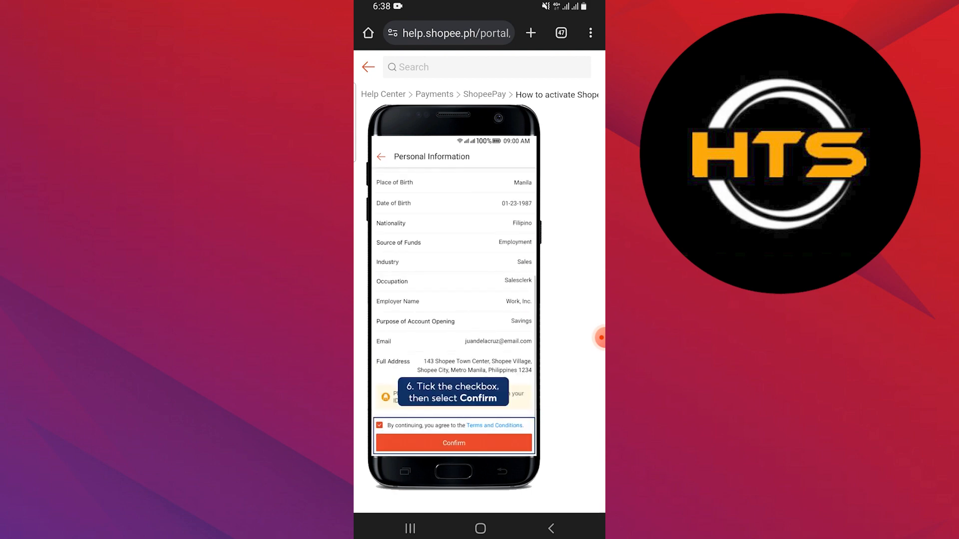
{"action": "left_click", "coordinate": [453, 443]}
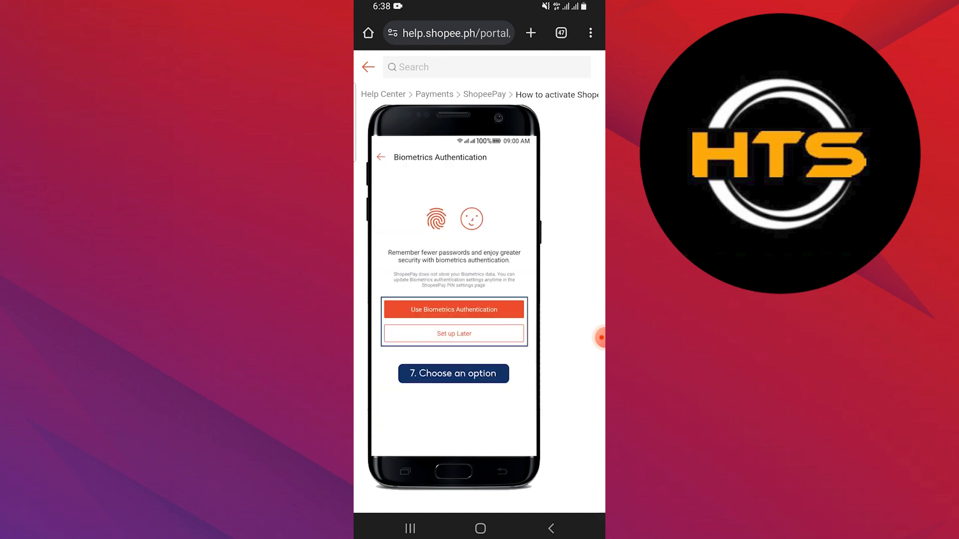